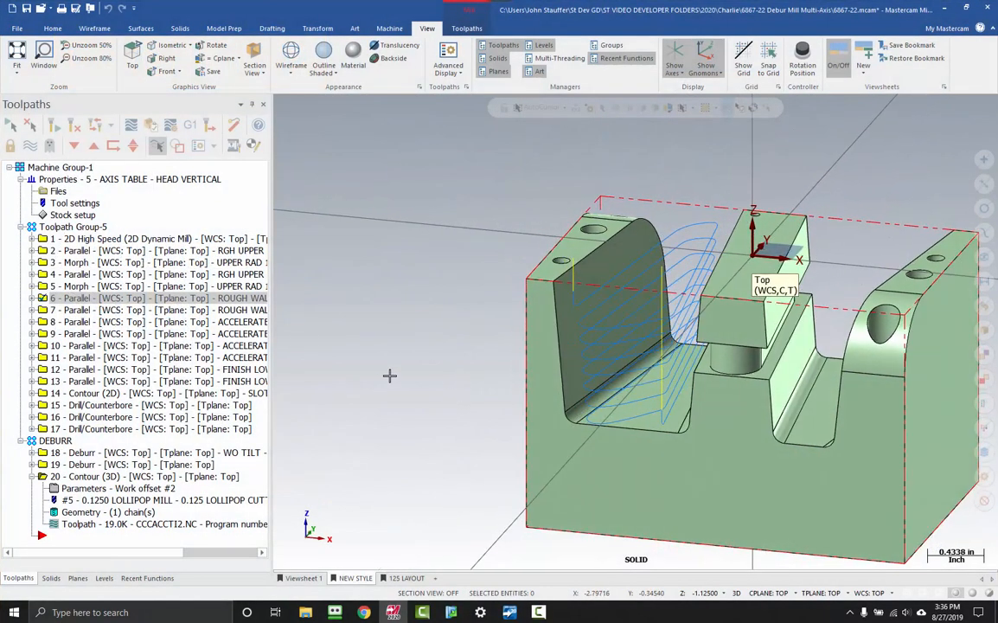
pyautogui.moveTo(427, 336)
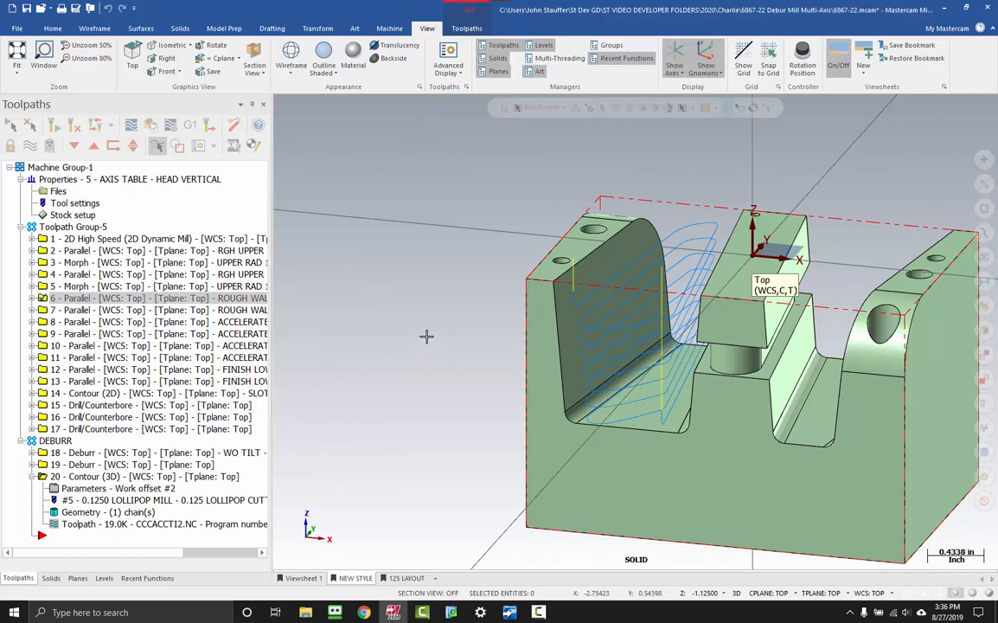
pyautogui.moveTo(427, 336)
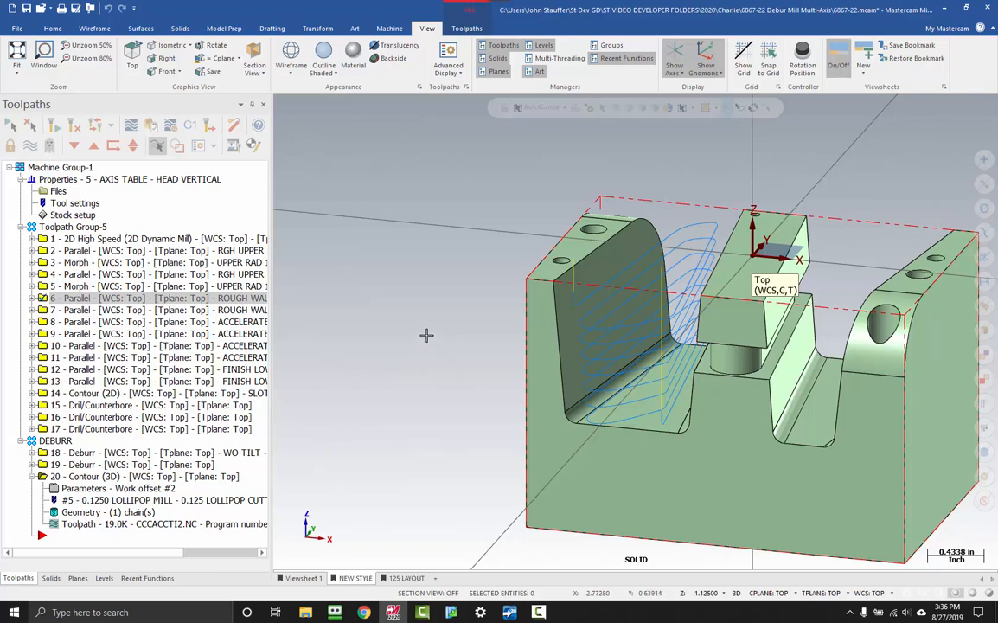
pyautogui.moveTo(442, 380)
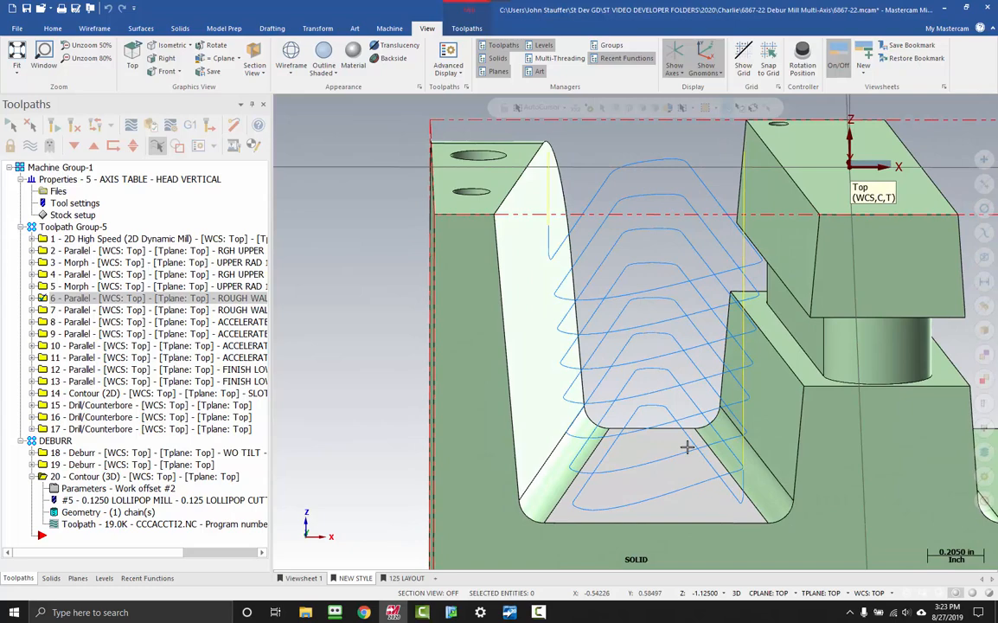
# Orbit the view around the slot to inspect the blue deburr toolpath loops
pyautogui.moveTo(688, 447); pyautogui.dragTo(675, 417)
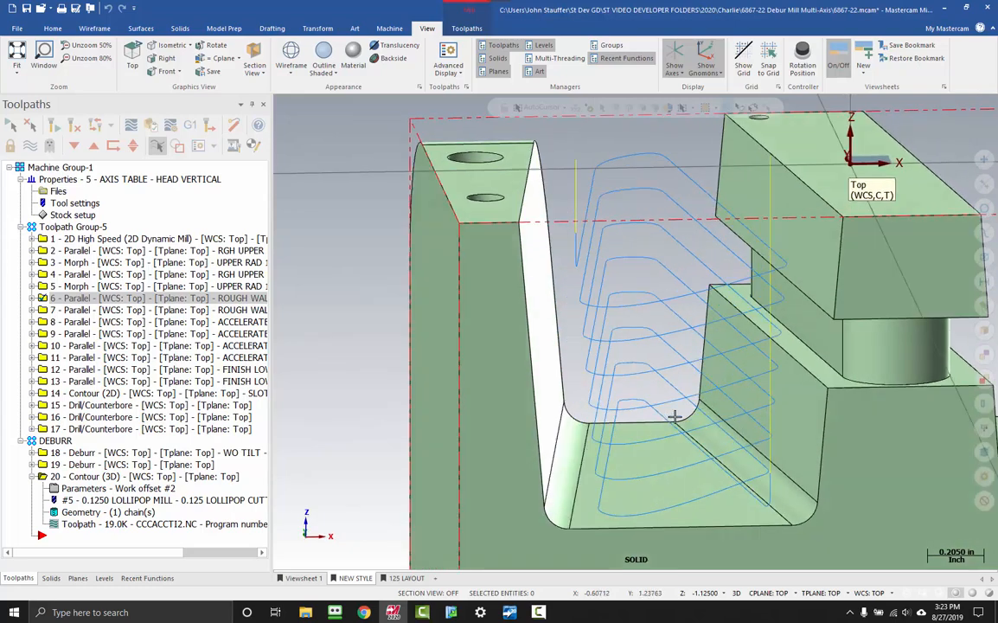
pyautogui.moveTo(674, 415); pyautogui.dragTo(621, 294)
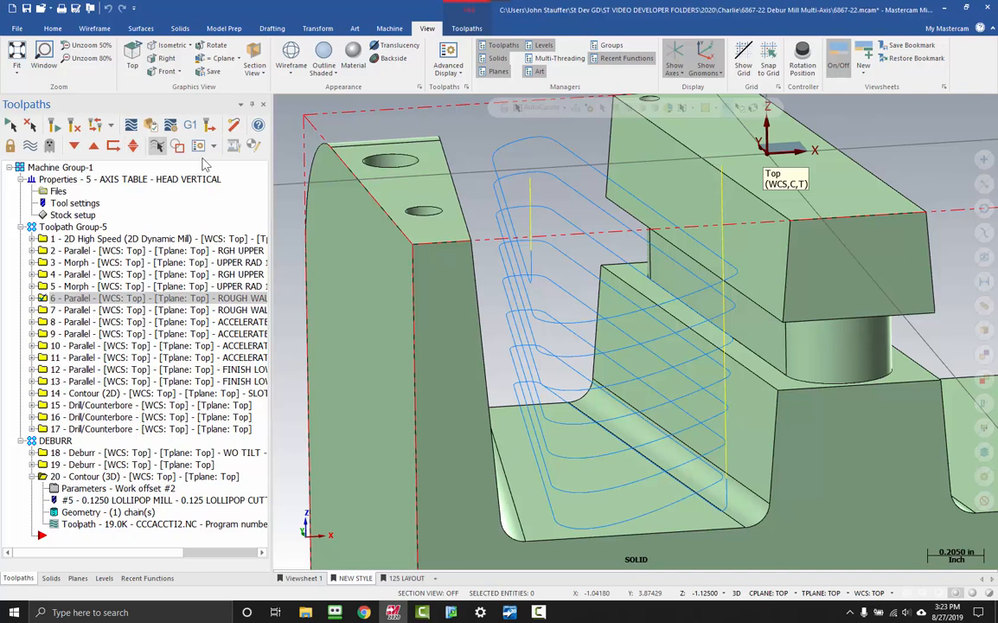
pyautogui.moveTo(200, 145)
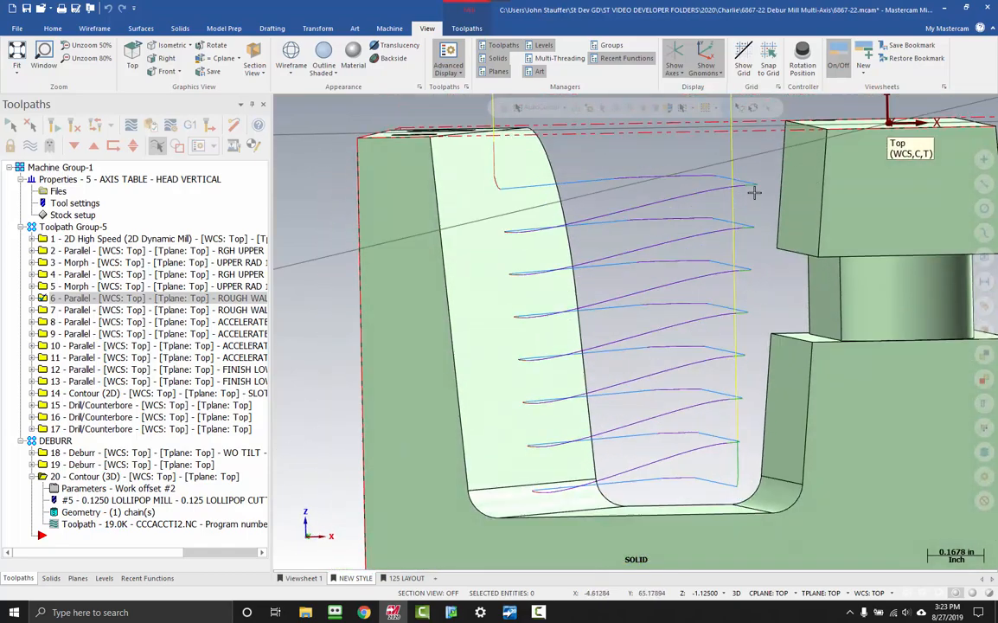
pyautogui.moveTo(701, 240)
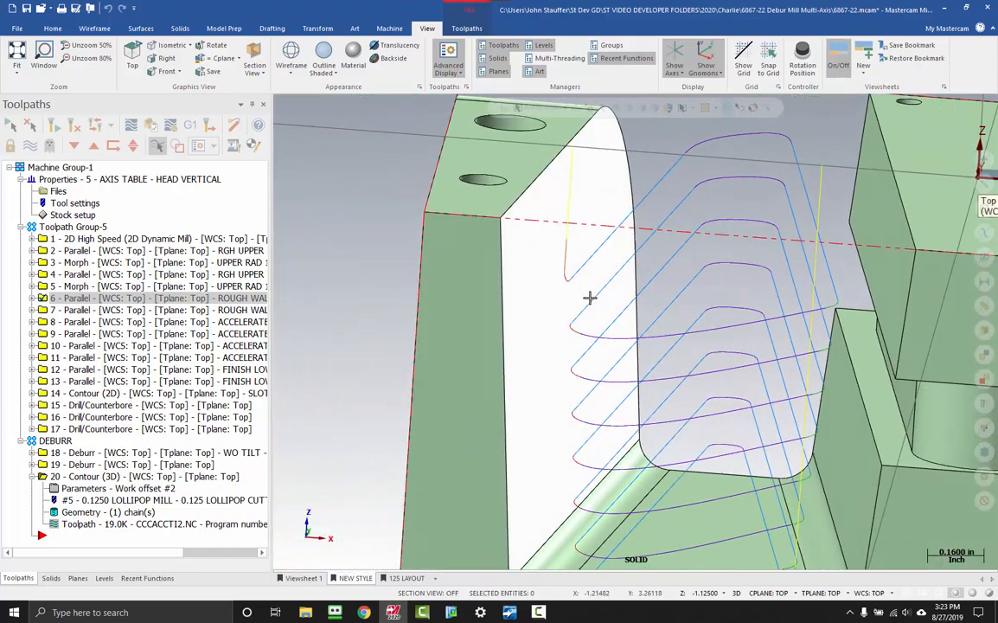
# Orbit the view back out to see the whole slot with its coloured motion types
pyautogui.moveTo(588, 298); pyautogui.dragTo(670, 363)
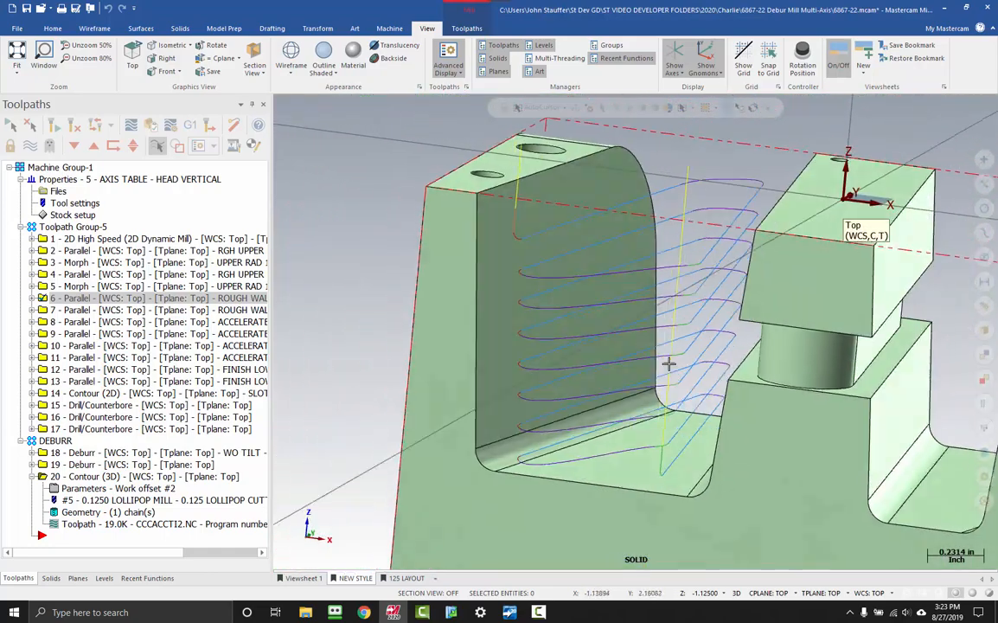
pyautogui.moveTo(671, 363); pyautogui.dragTo(705, 322)
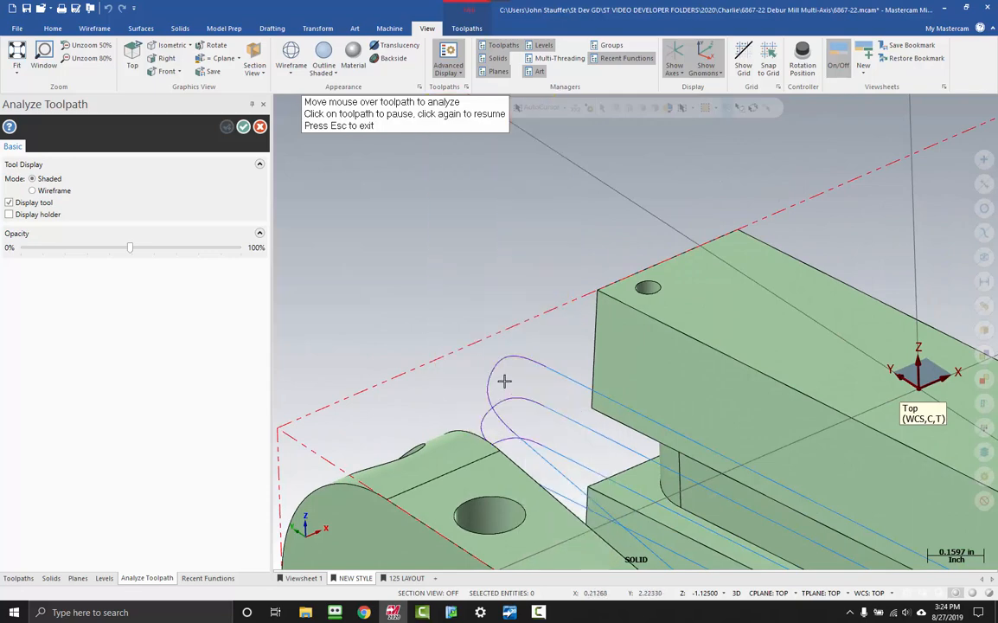
pyautogui.moveTo(560, 378)
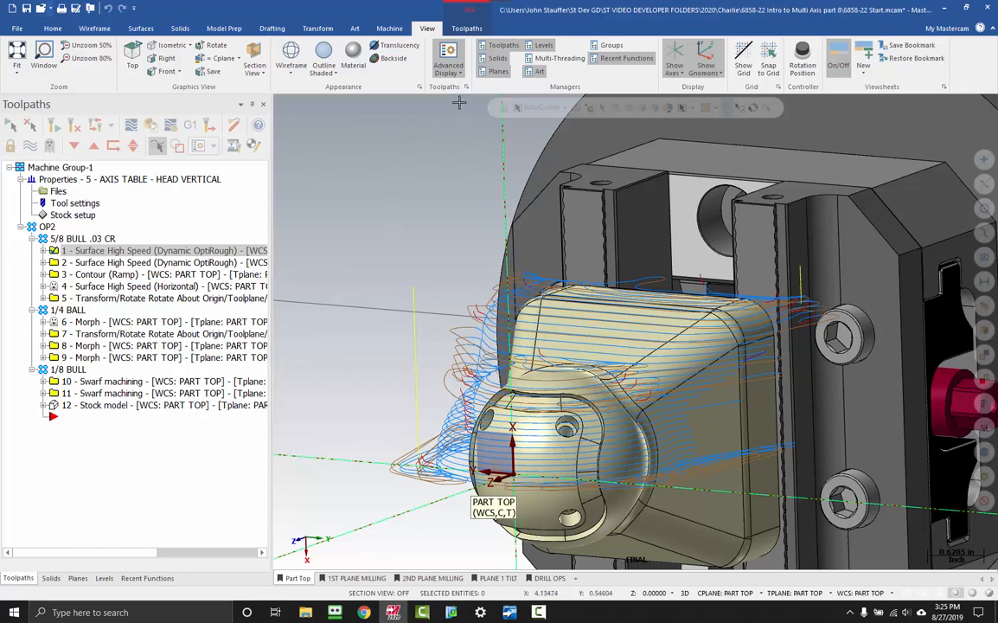
pyautogui.moveTo(439, 142)
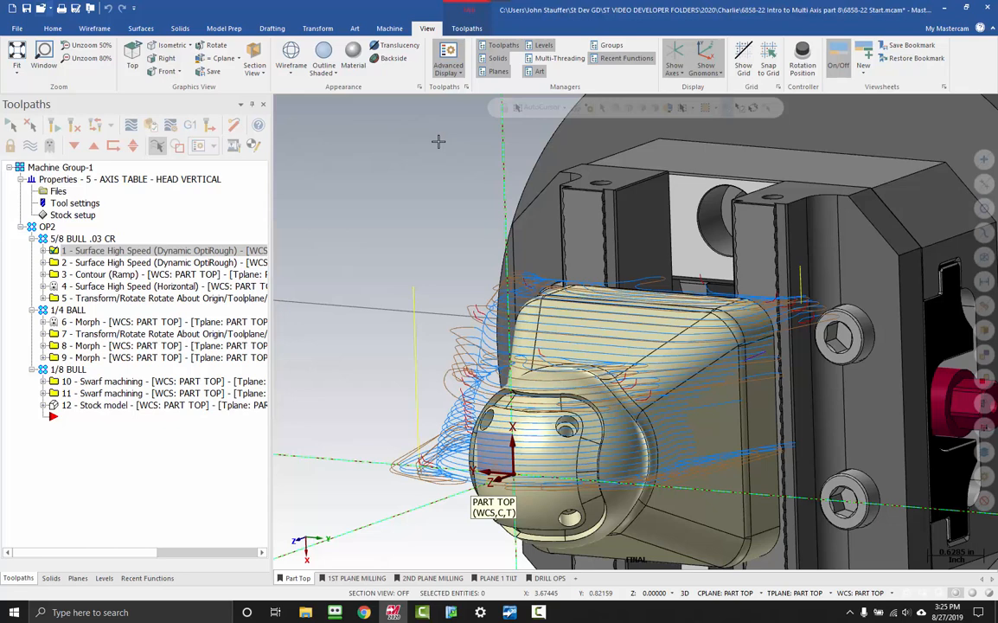
pyautogui.moveTo(414, 140)
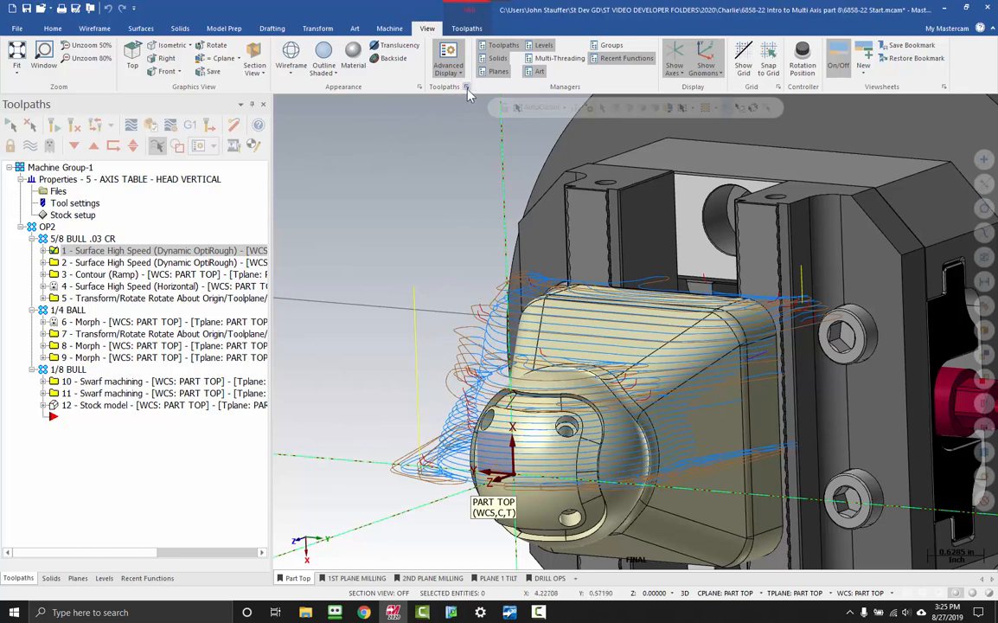
pyautogui.moveTo(467, 91)
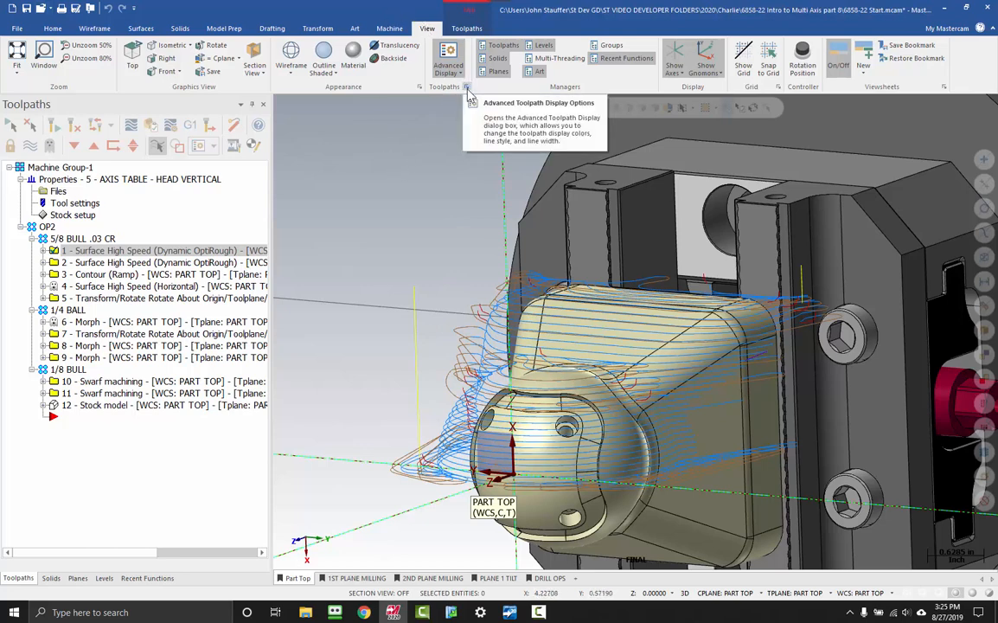
# Keep brown (149) as the Microlift motion colour and apply the toolpath display settings
pyautogui.click(448, 53)
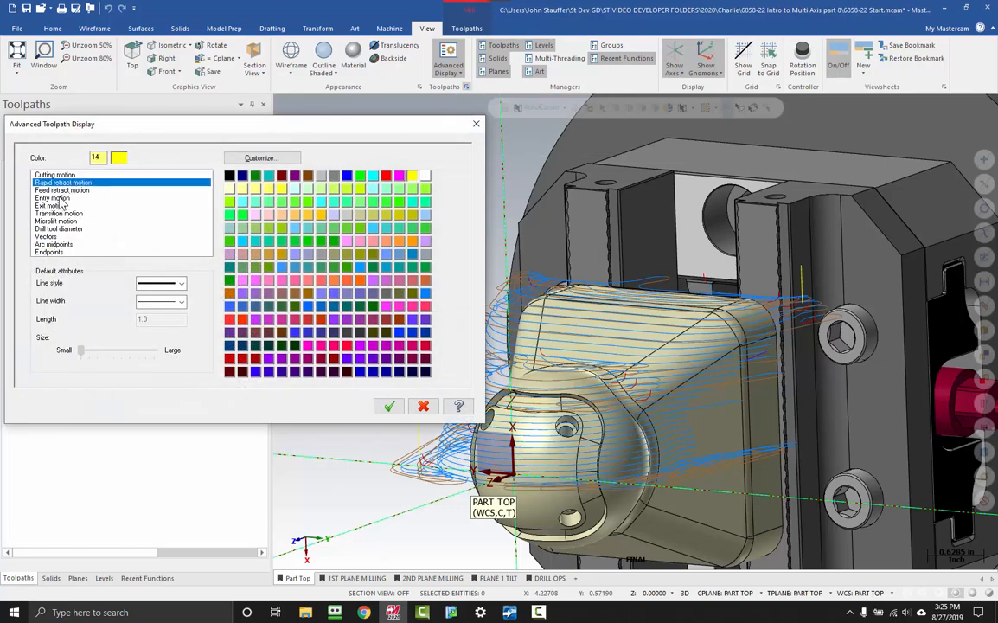
pyautogui.click(56, 221)
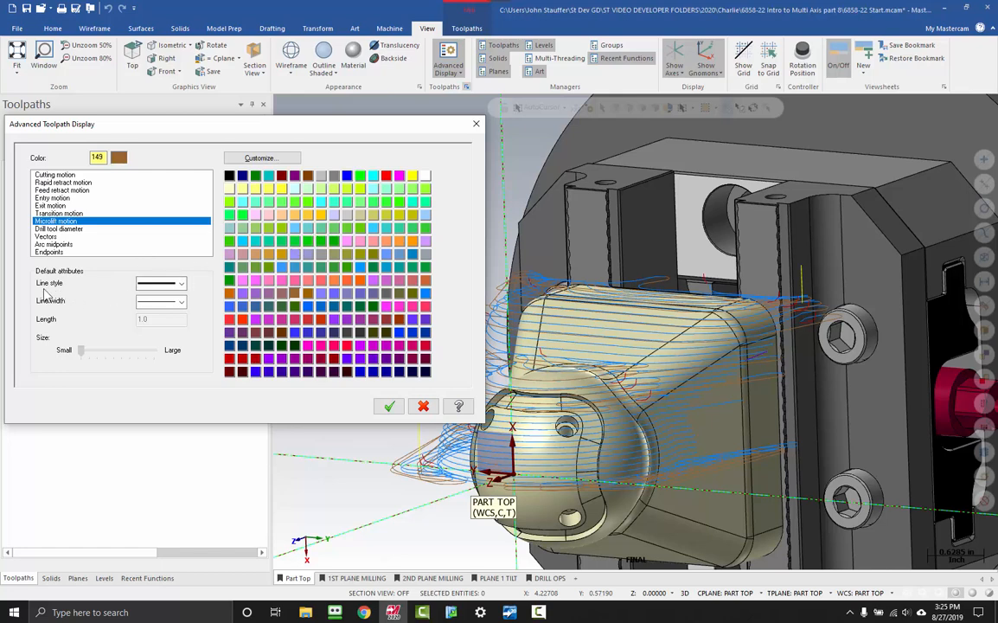
pyautogui.moveTo(251, 214)
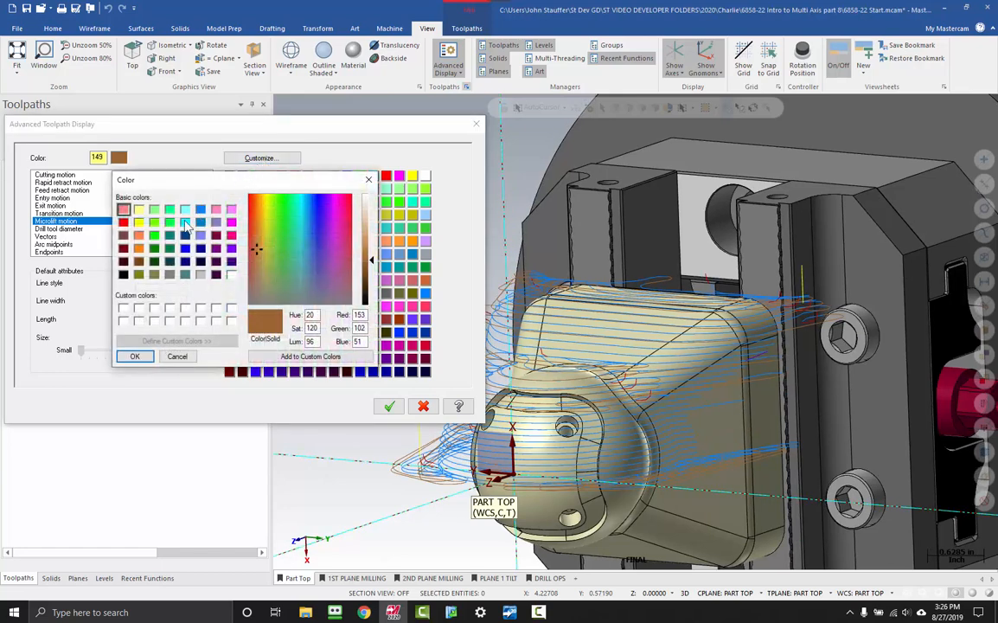
pyautogui.moveTo(155, 267)
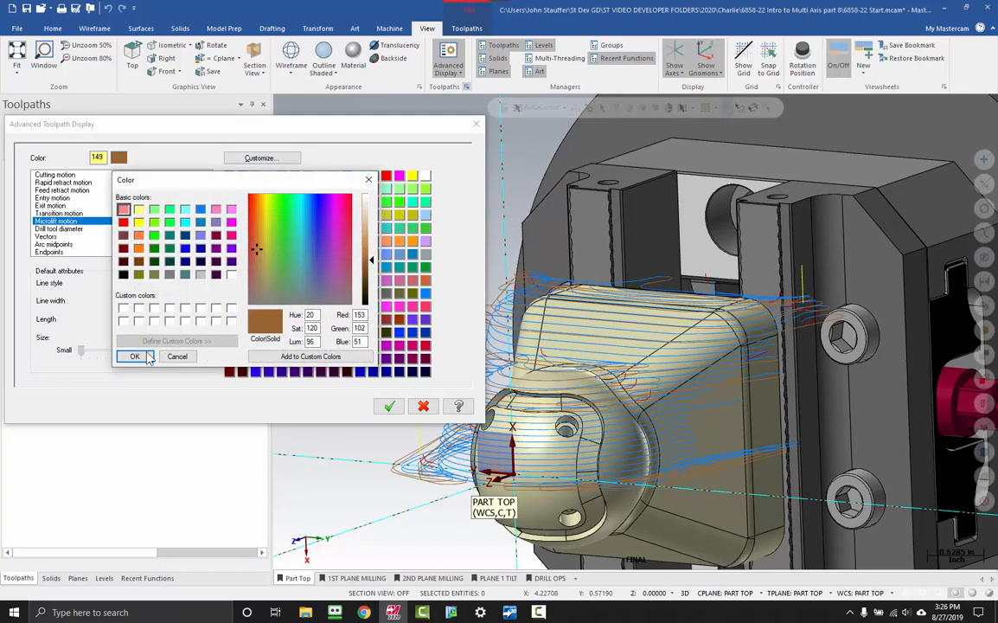
pyautogui.click(134, 356)
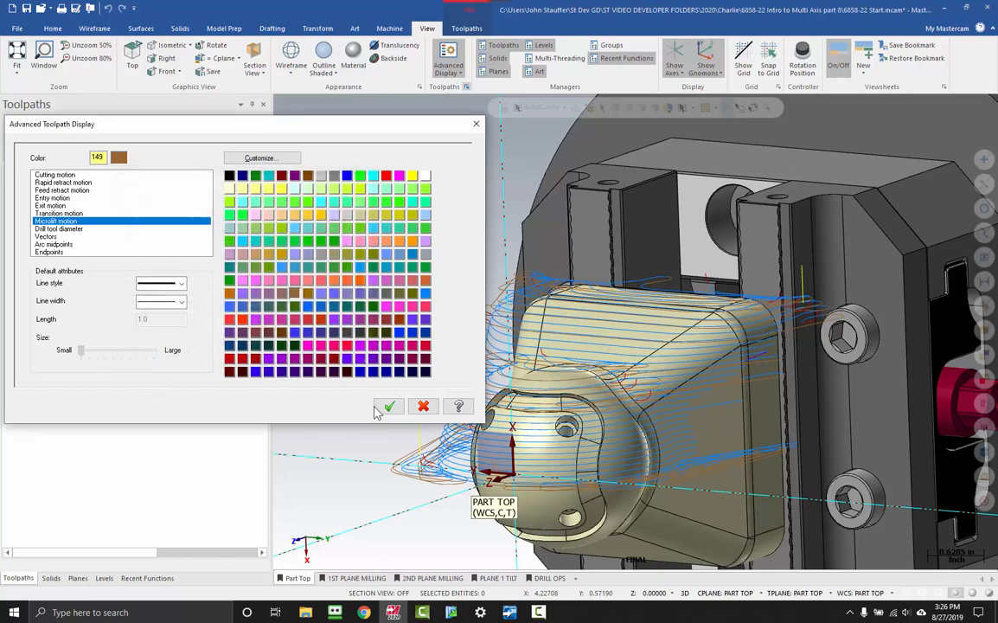
pyautogui.click(389, 407)
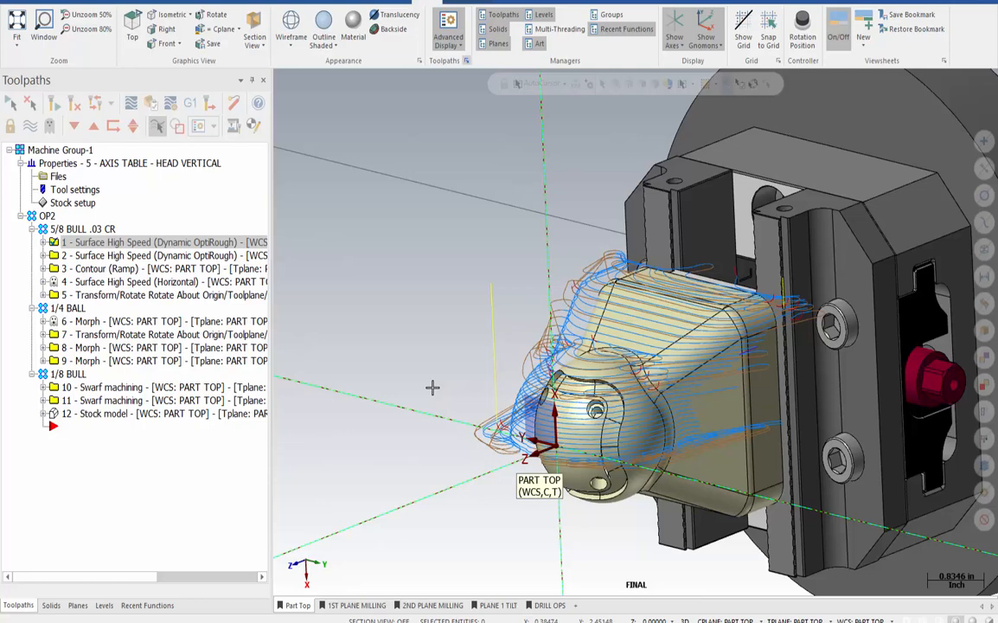
pyautogui.moveTo(418, 344)
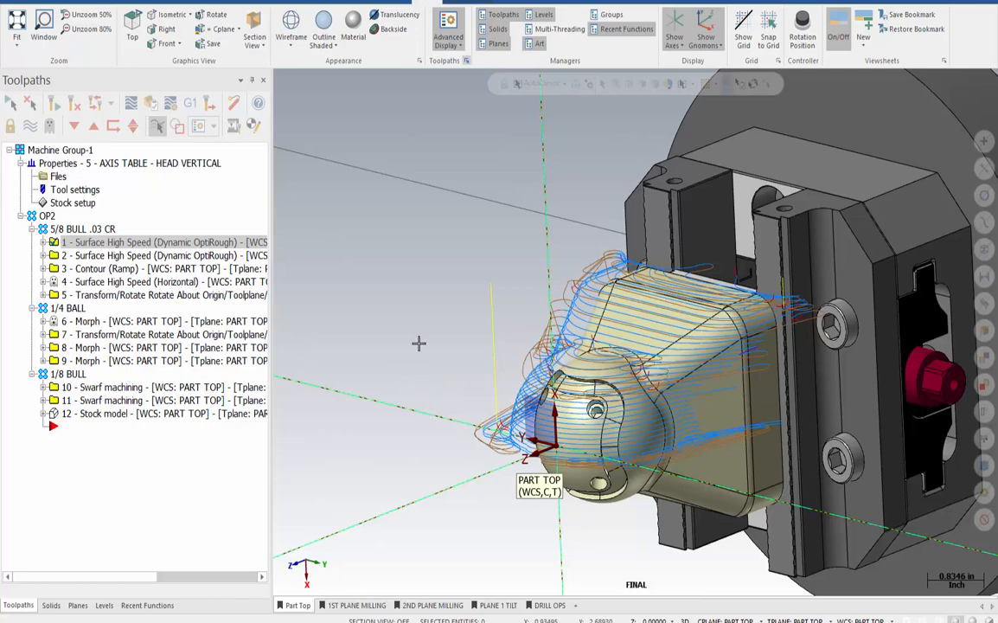